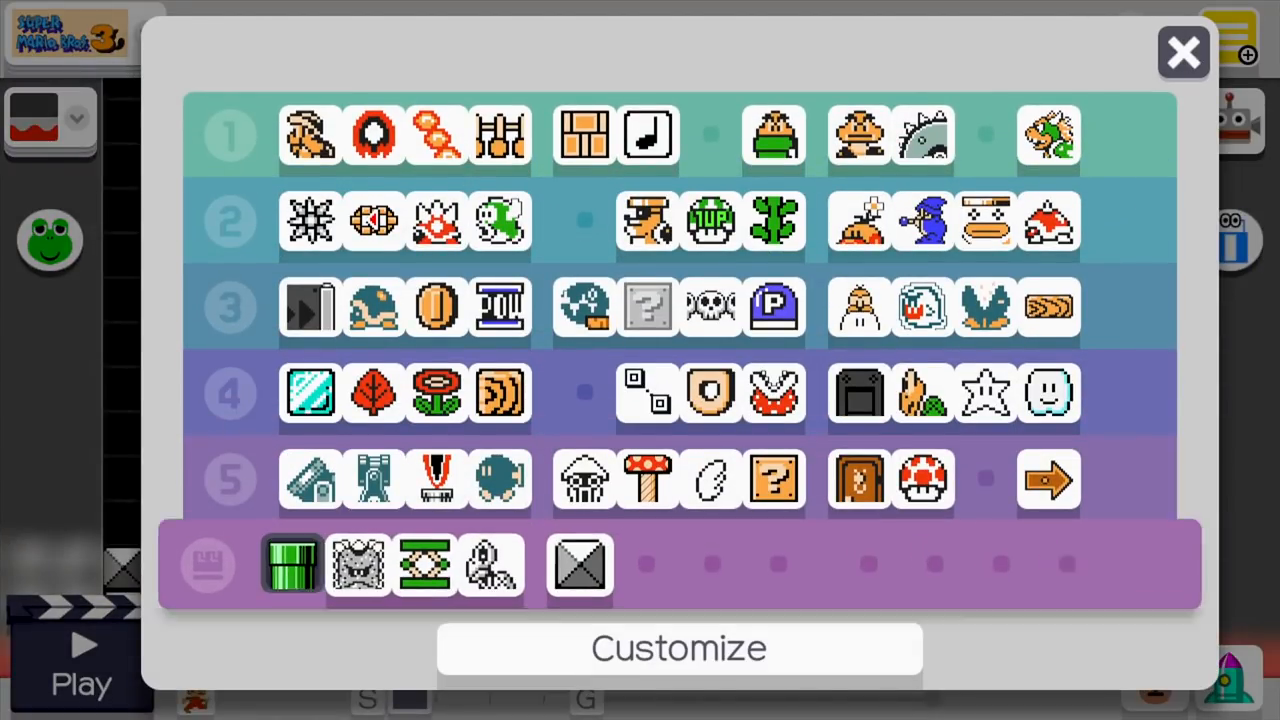
Place a green pipe above the lava floor at the course start
click(1184, 52)
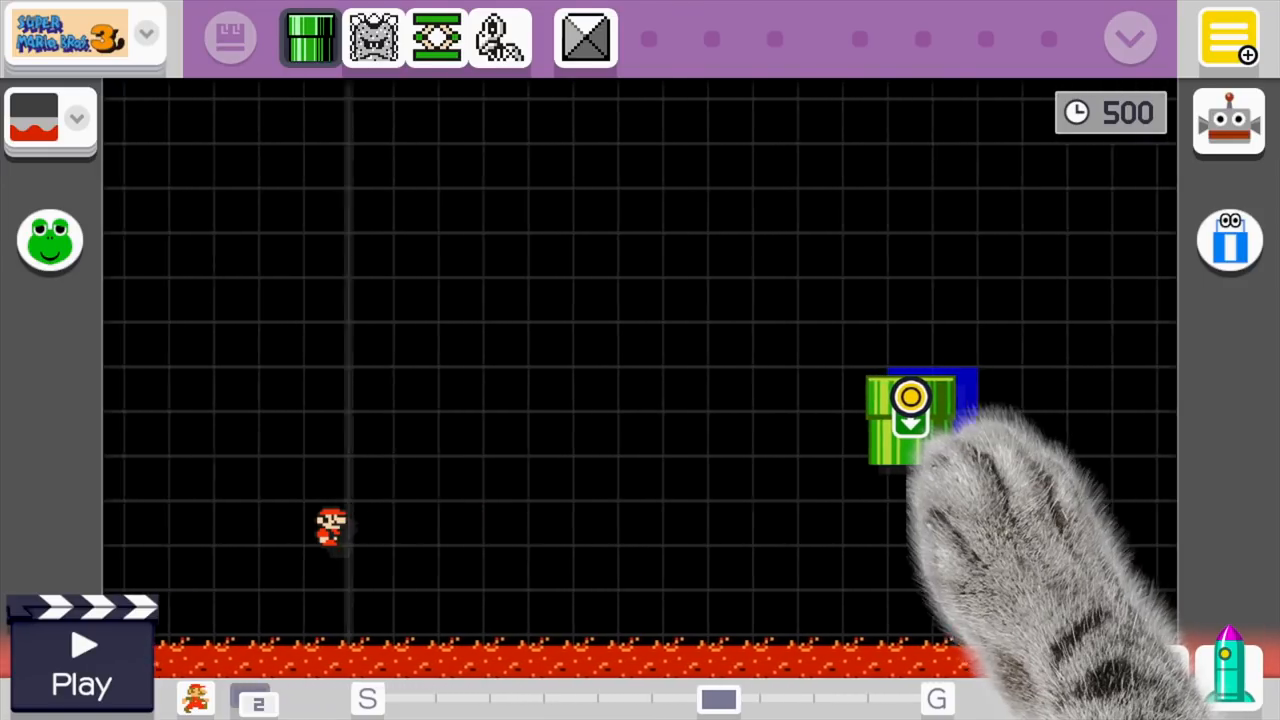
drag(910, 414, 640, 544)
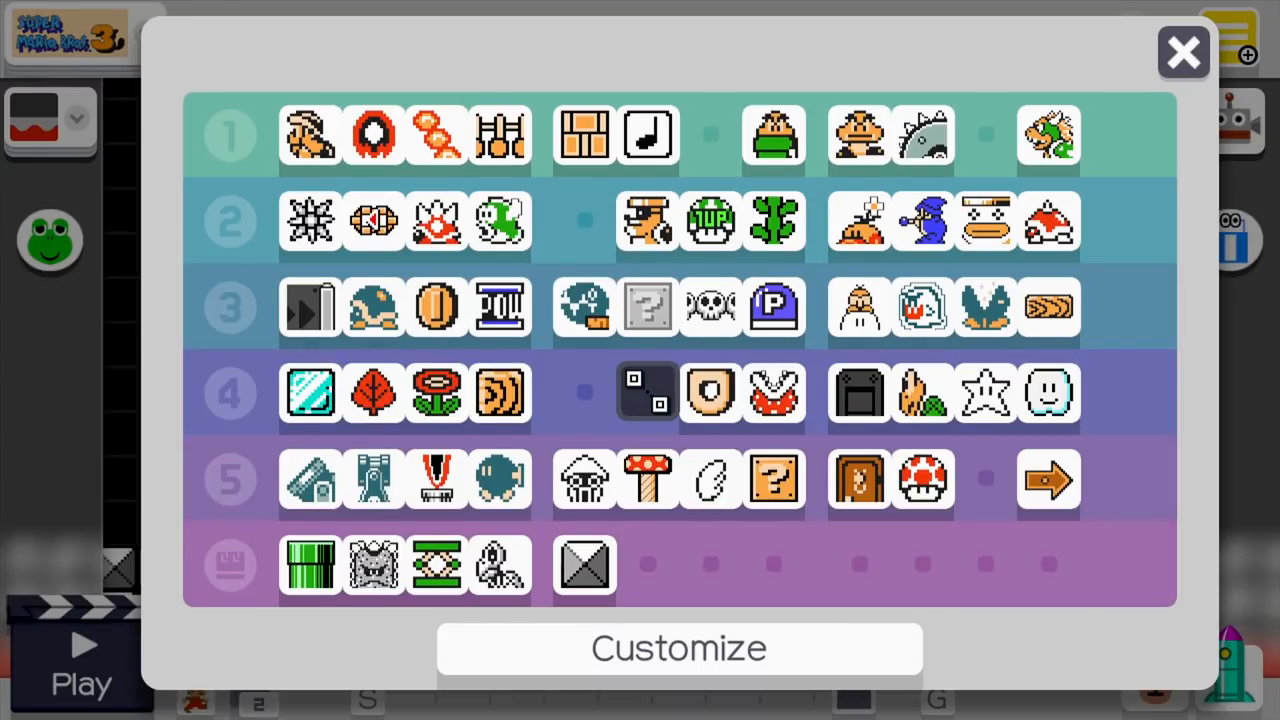
Enable autoscroll in the course settings, keeping the 500-second timer
click(1184, 52)
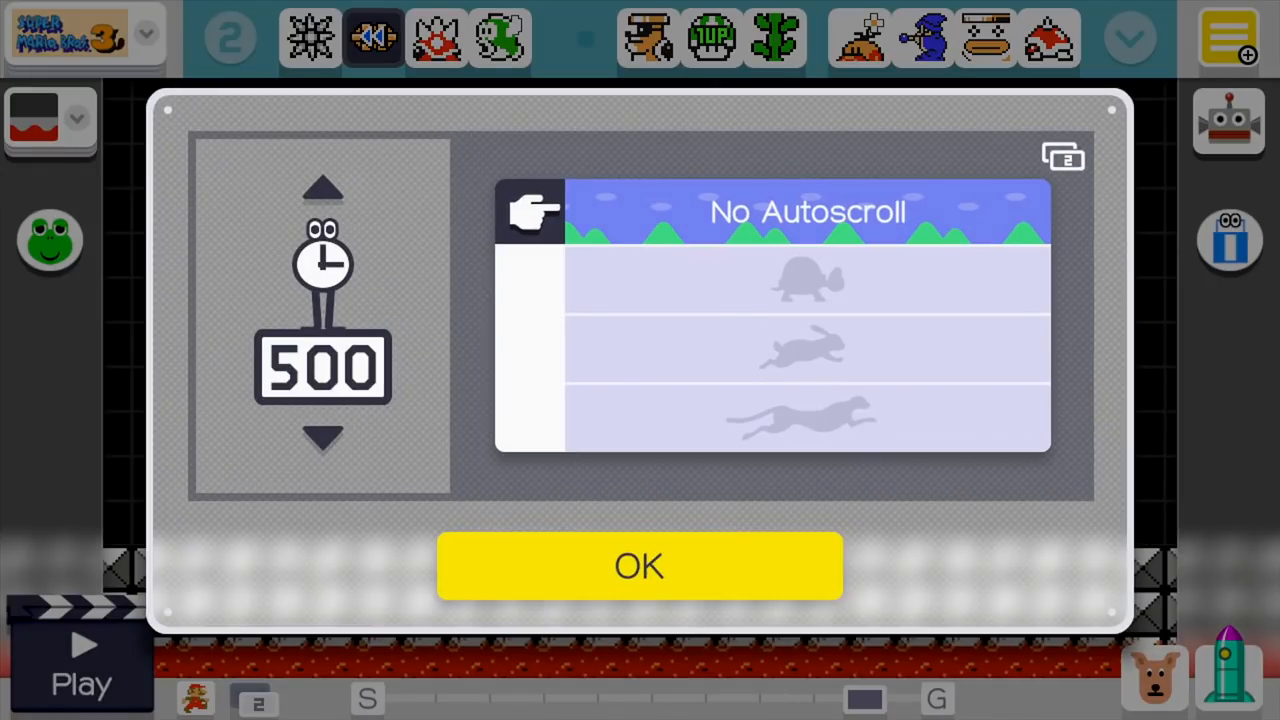
click(640, 566)
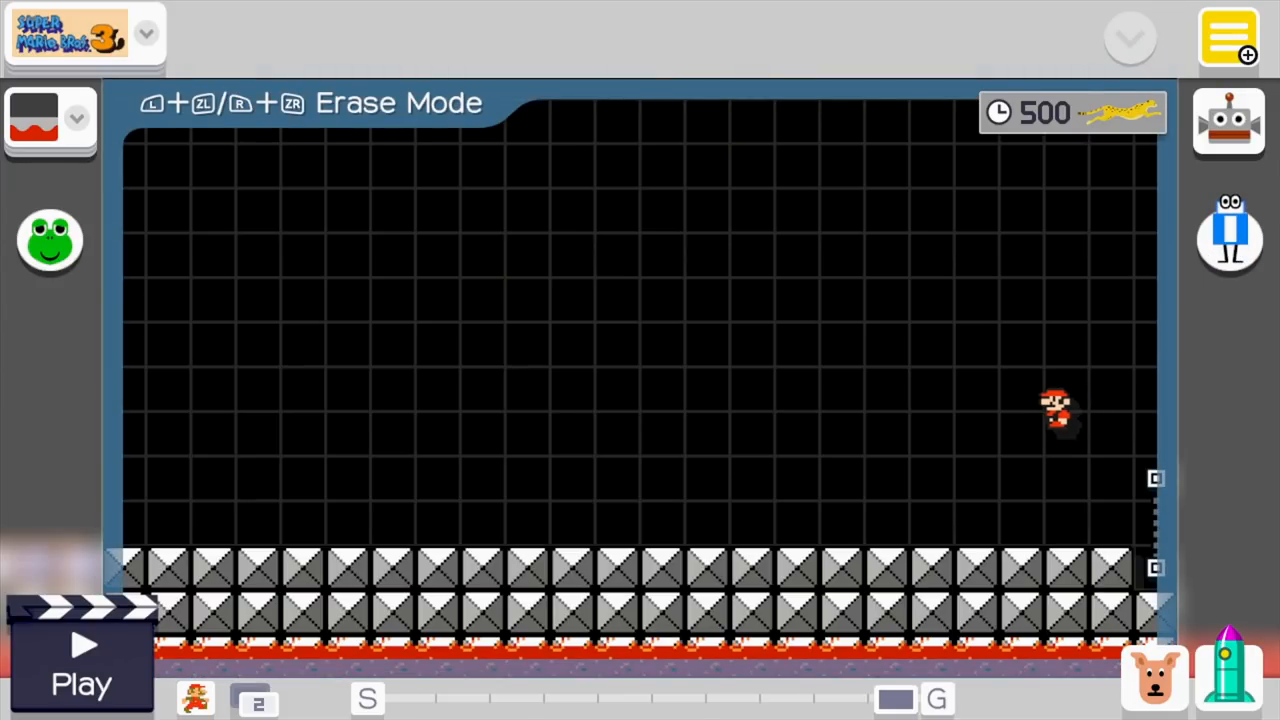
Erase an unwanted part above the hard-block floor
click(1000, 570)
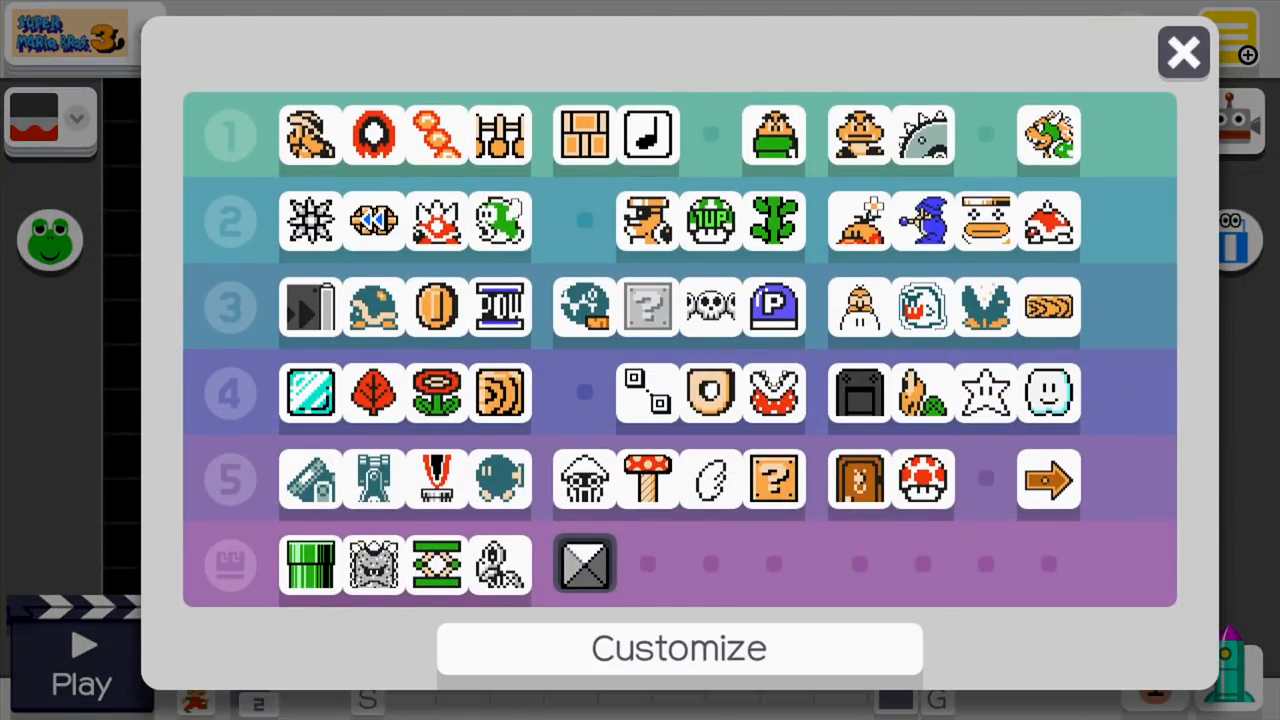
Draw a track across the top of the course with the Track tool
click(1184, 52)
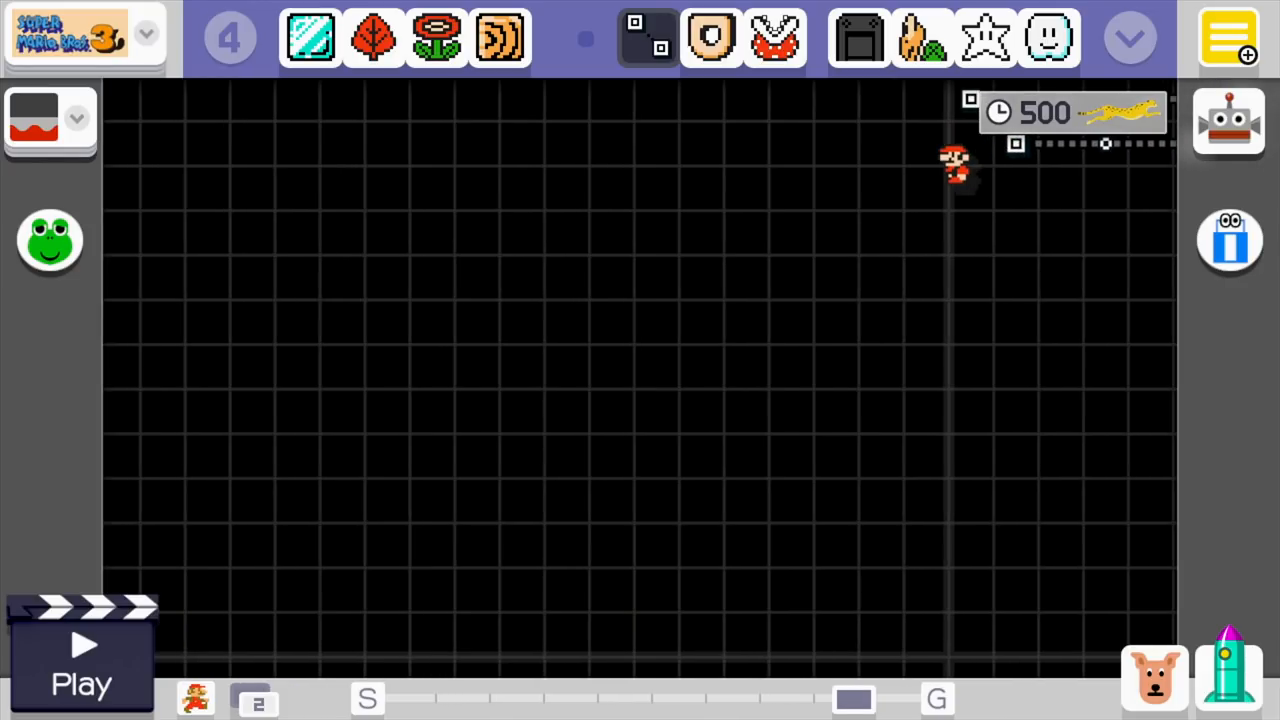
drag(956, 168, 956, 222)
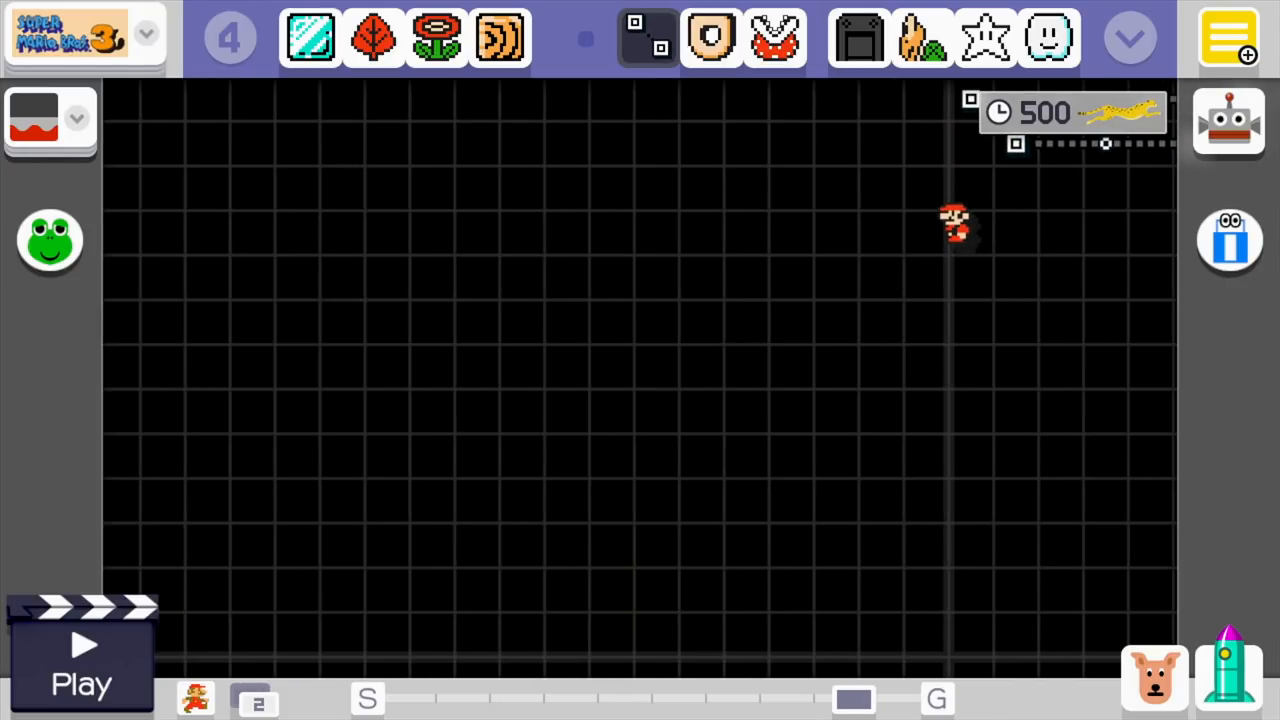
click(500, 36)
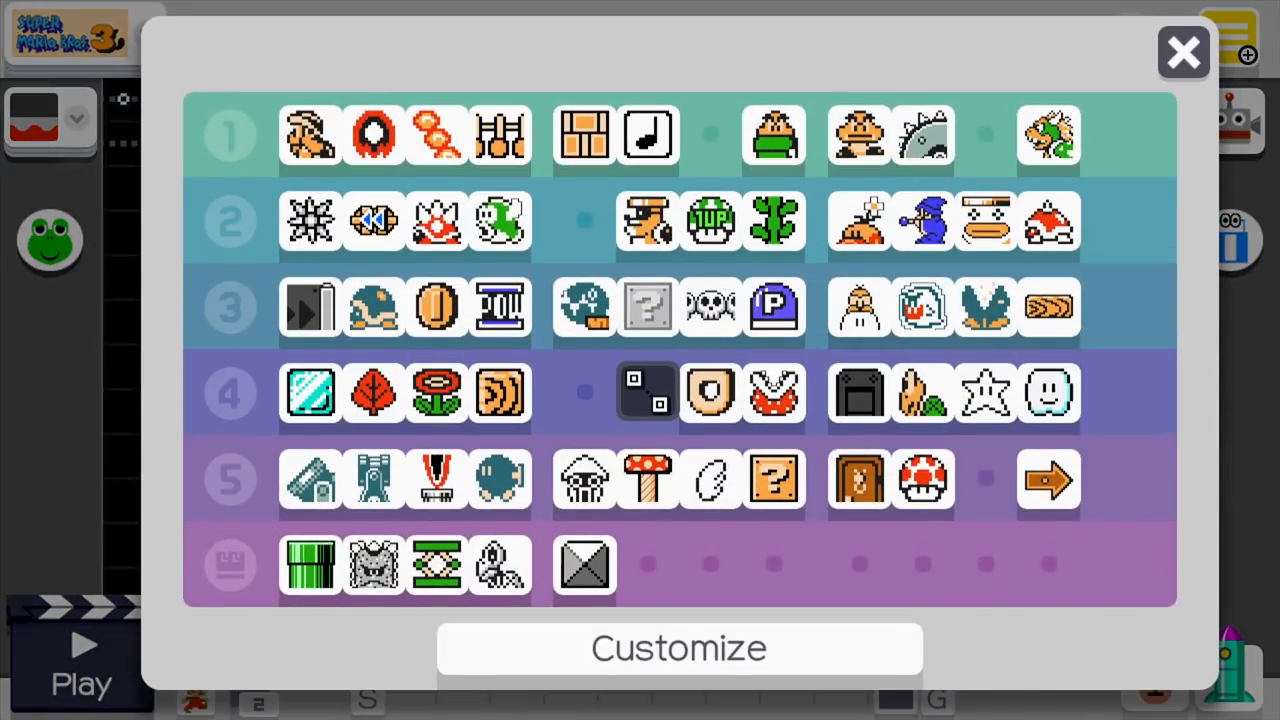
Place Bill Blasters on the top track, then reselect the Track part
click(1184, 52)
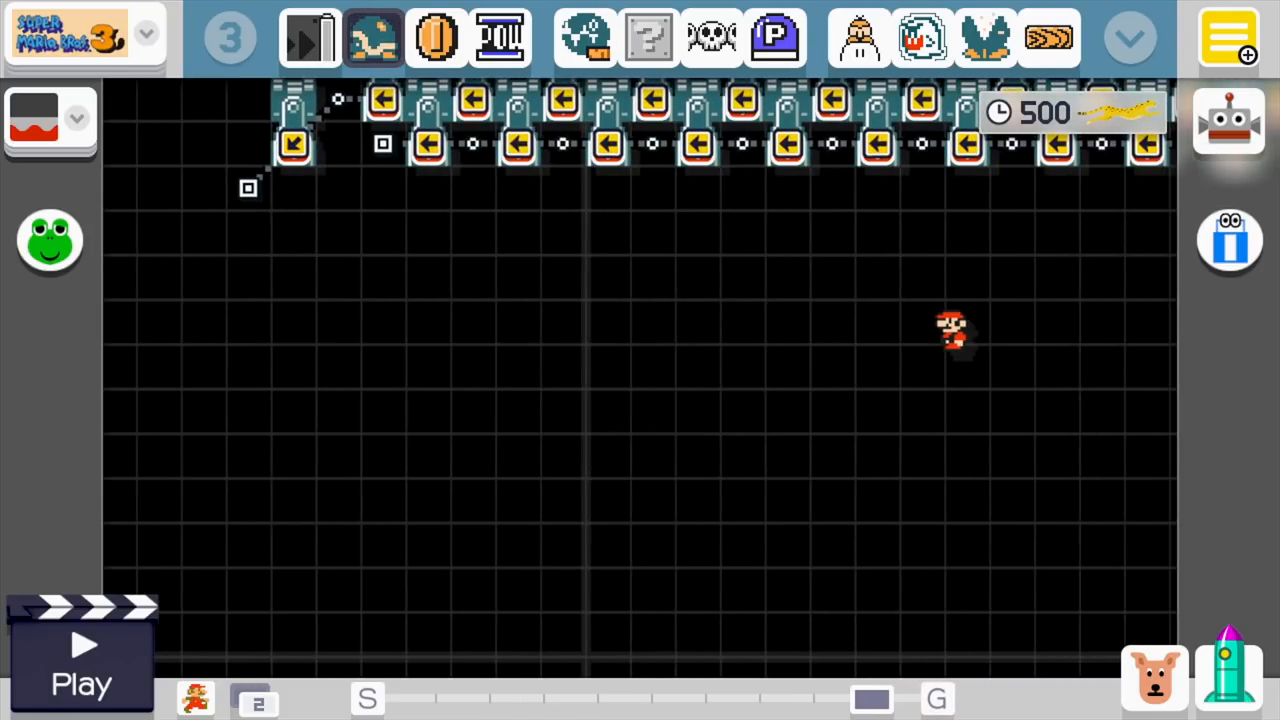
click(1128, 38)
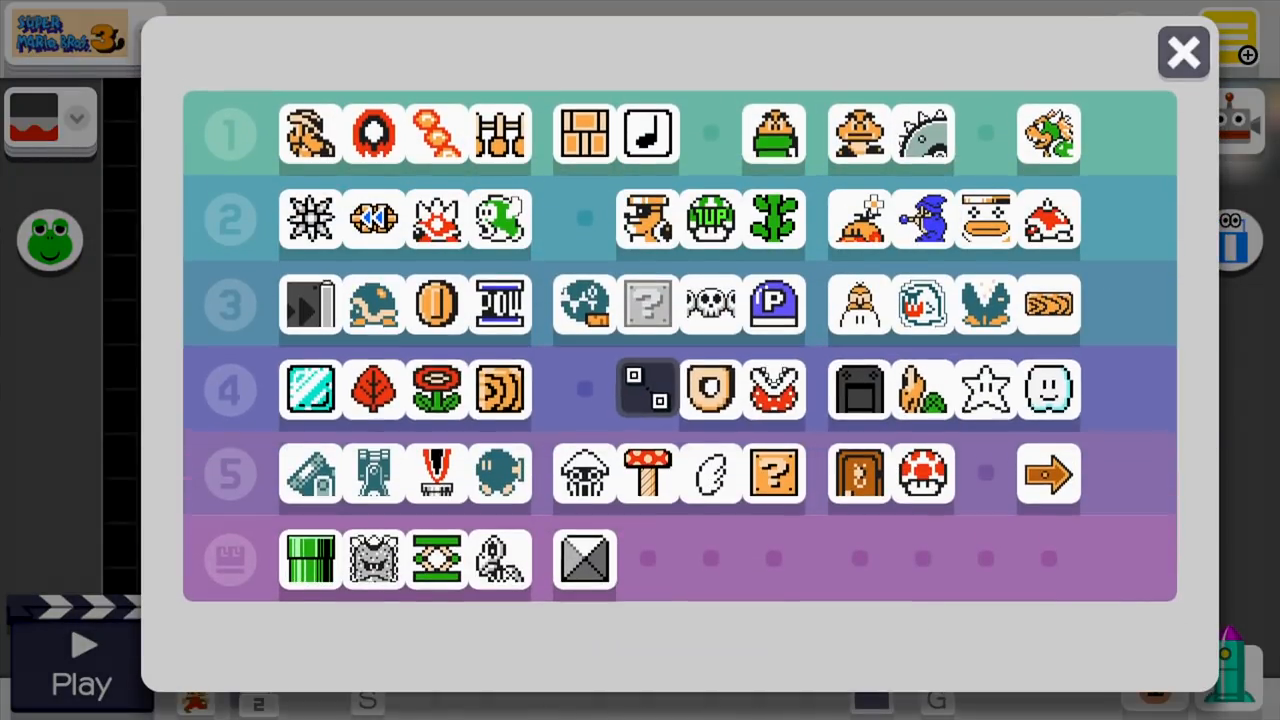
click(1184, 52)
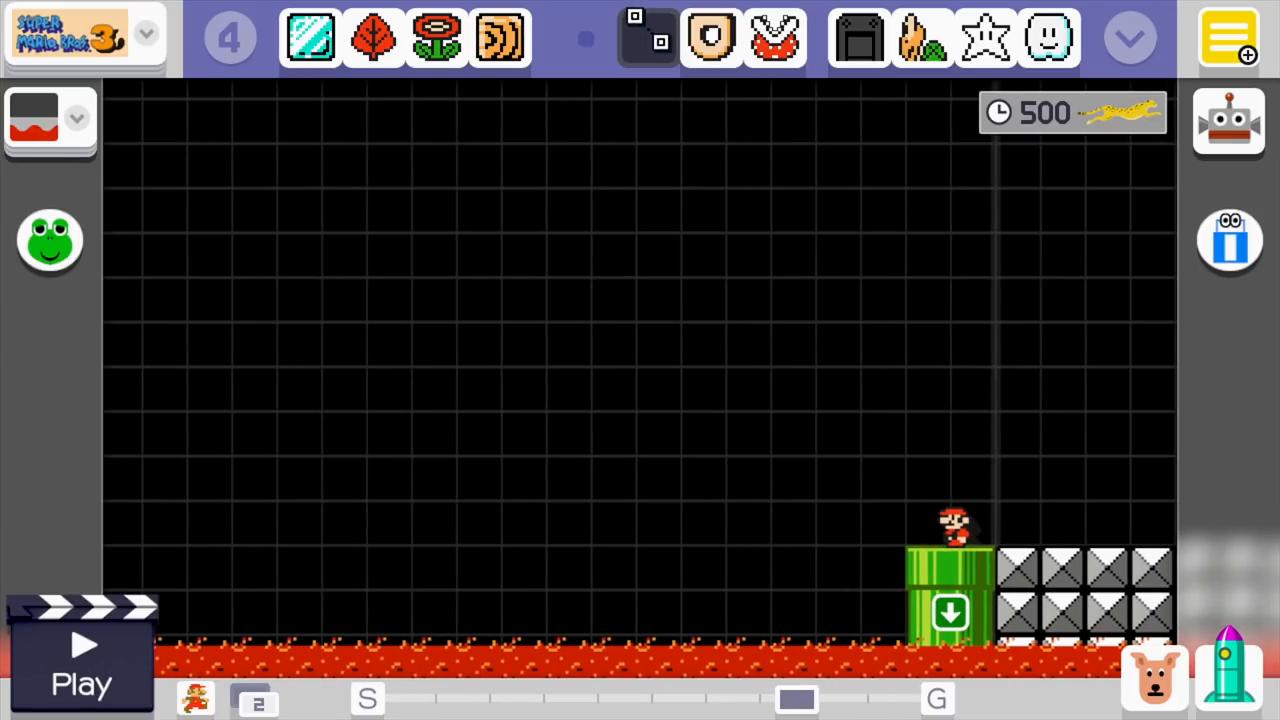
Test-play the spiny pit and Bill Blaster section and return to the editor
click(80, 656)
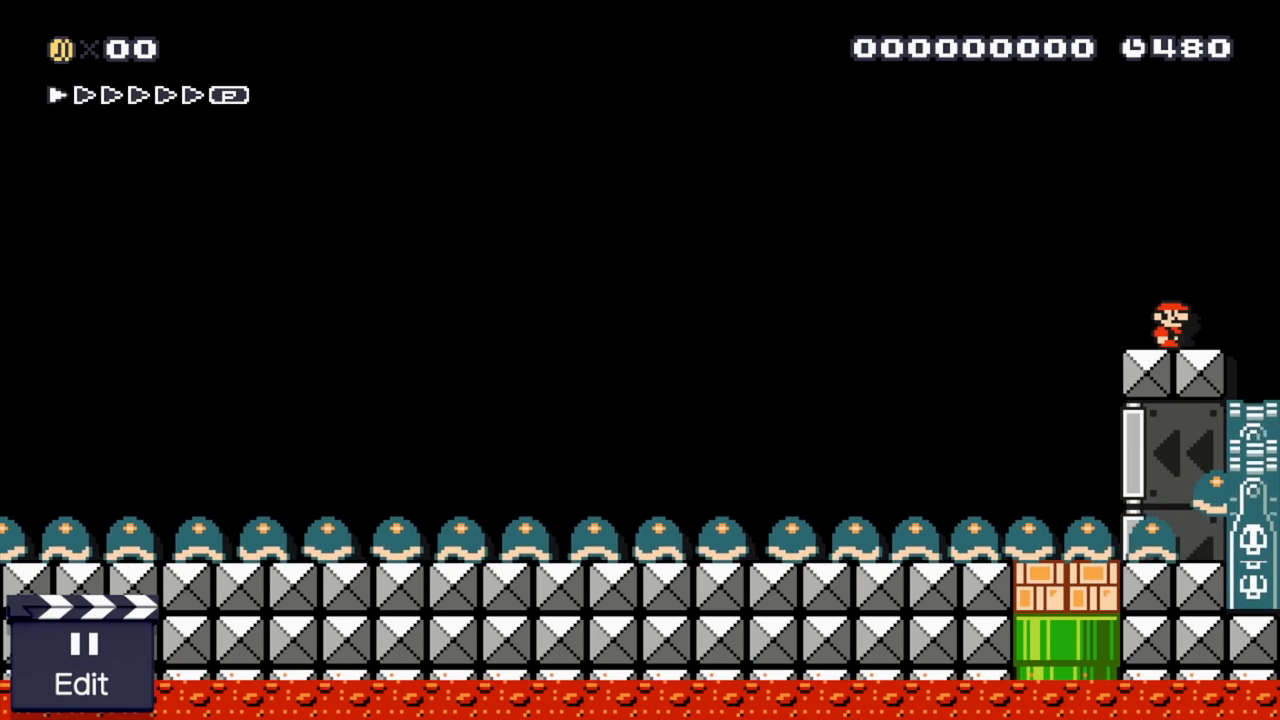
click(80, 660)
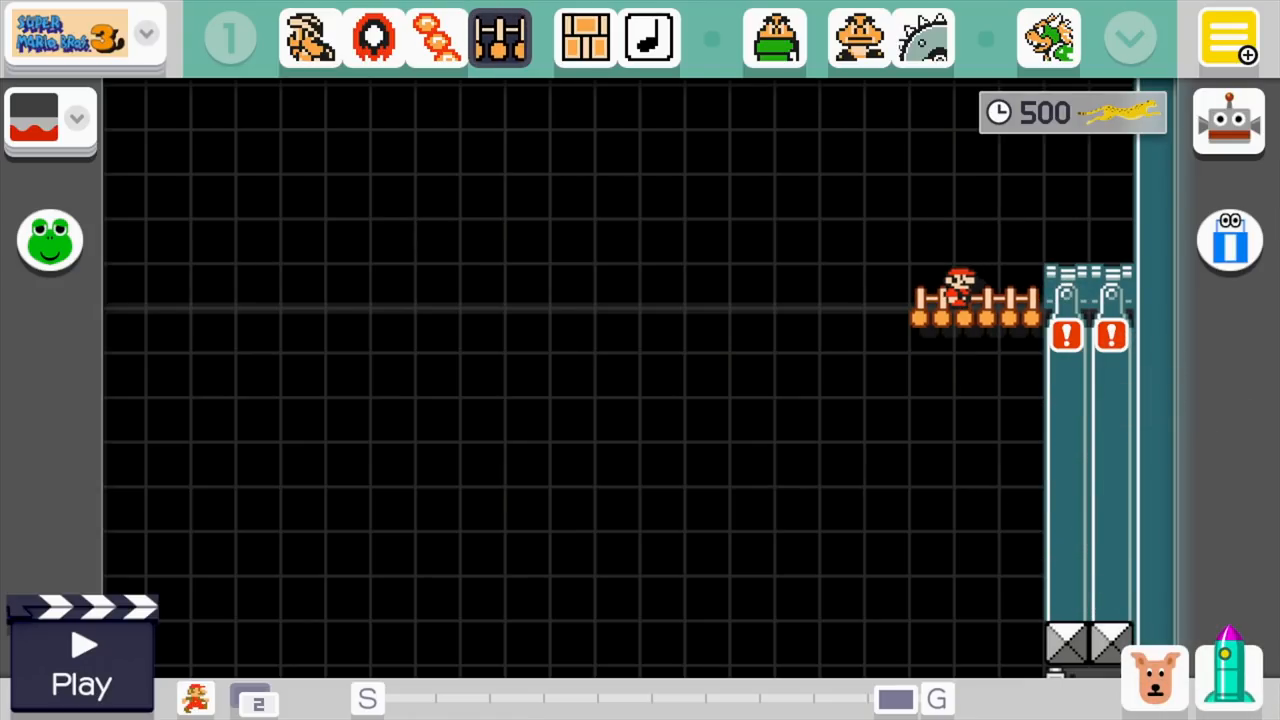
Add coins near the start pipe and hard blocks, then start a test run
click(1128, 36)
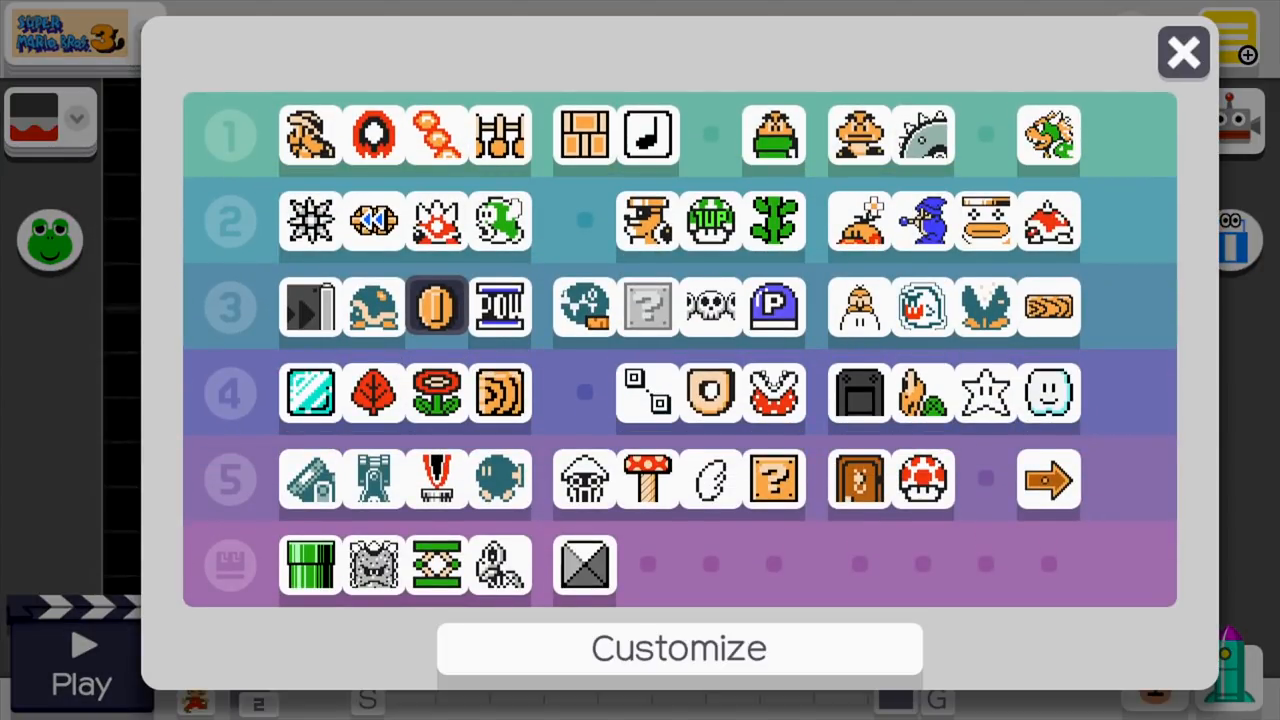
click(1184, 52)
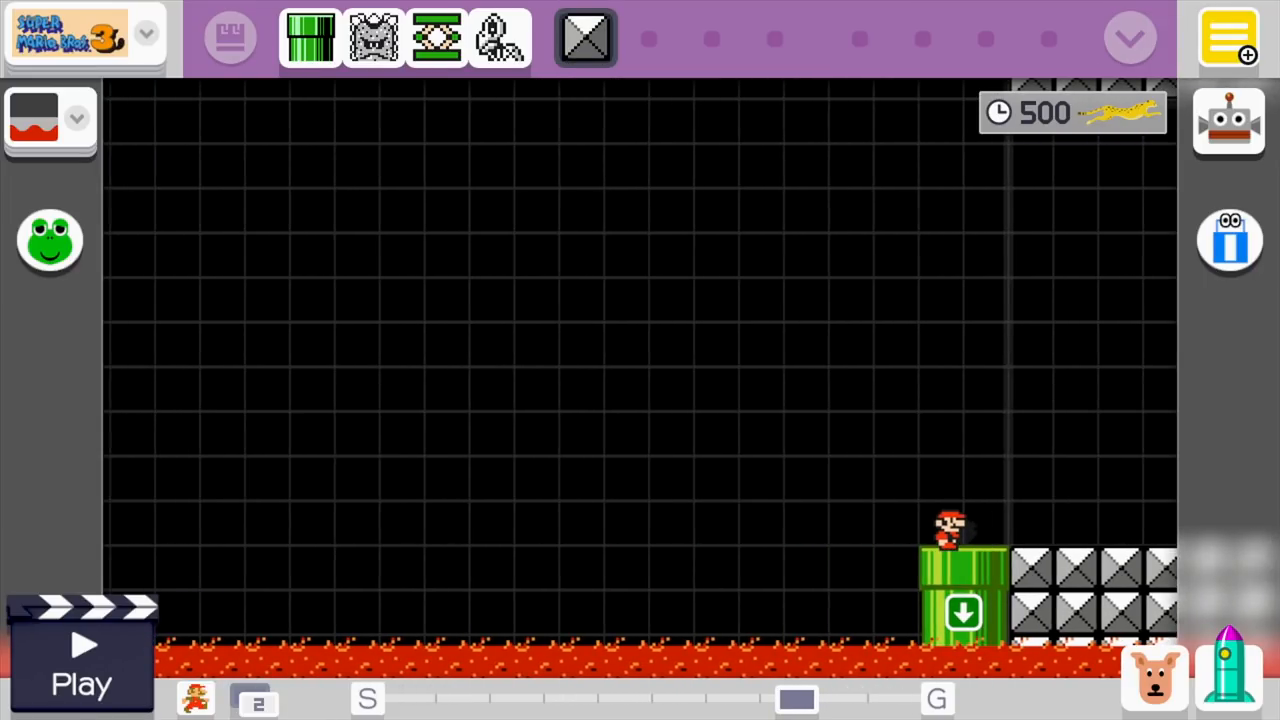
click(82, 656)
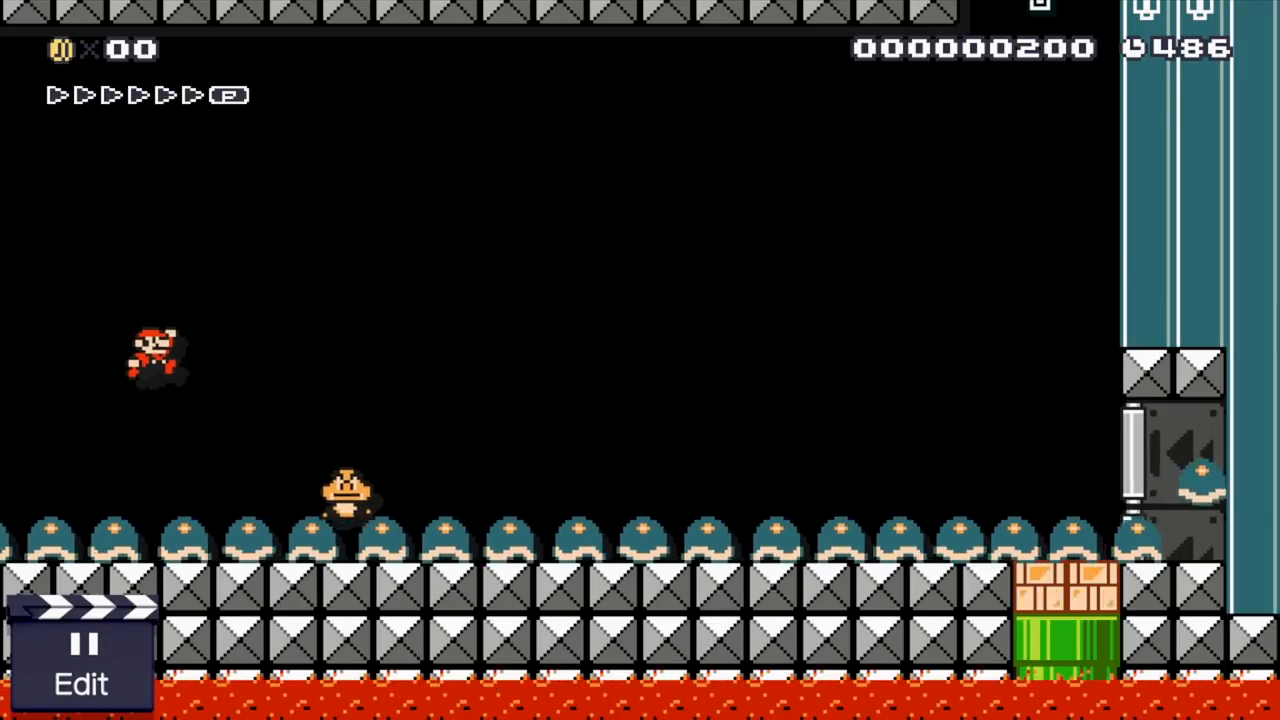
Switch the palette to the fifth parts group and start a fresh test run
click(82, 650)
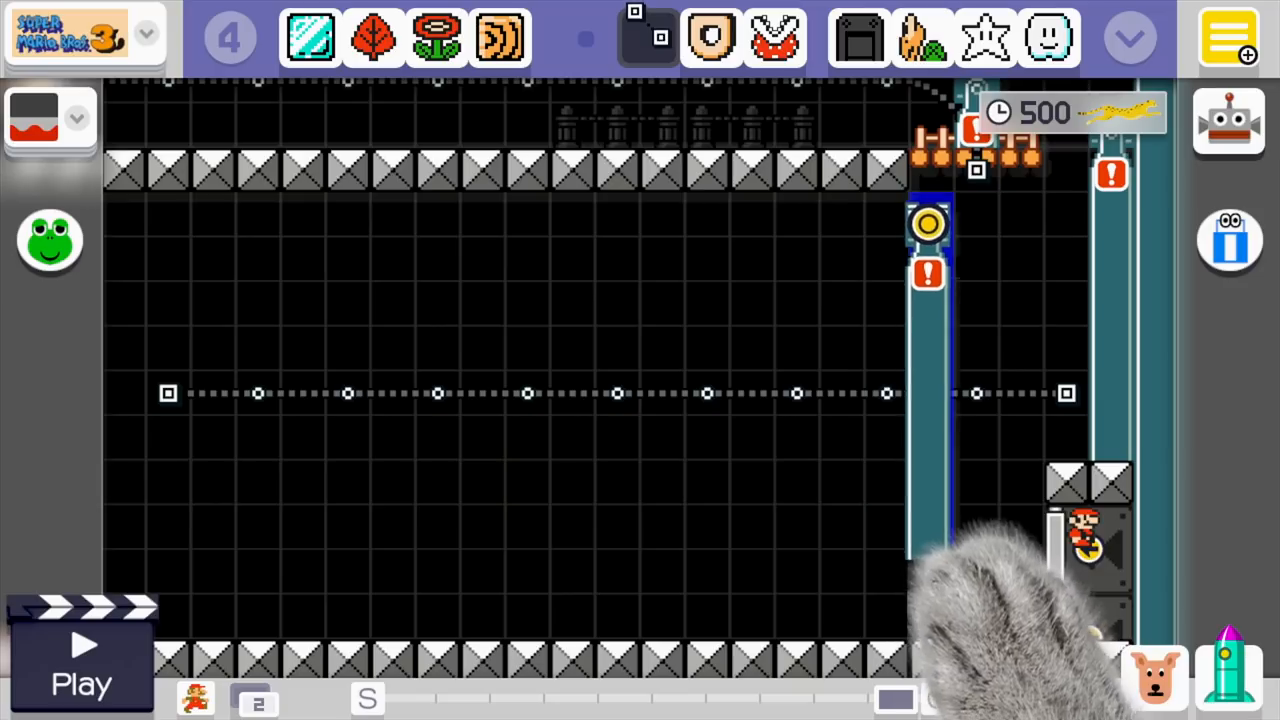
scroll(down, 3)
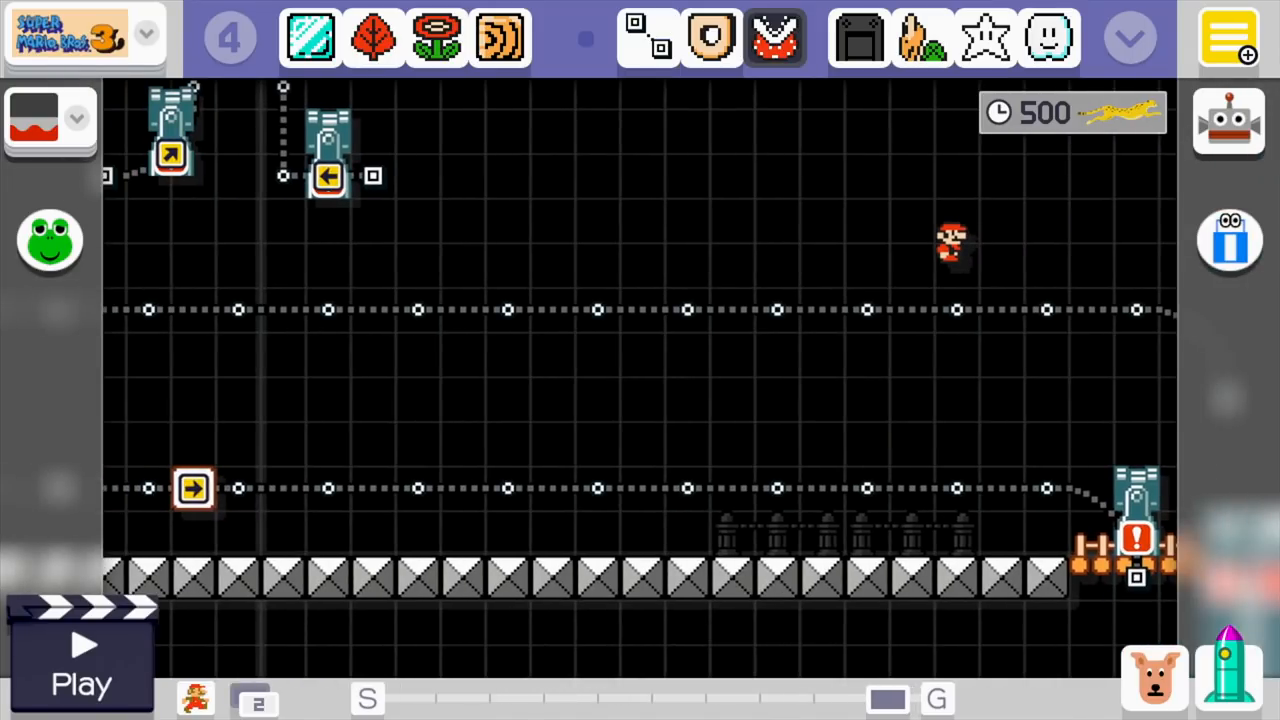
click(824, 210)
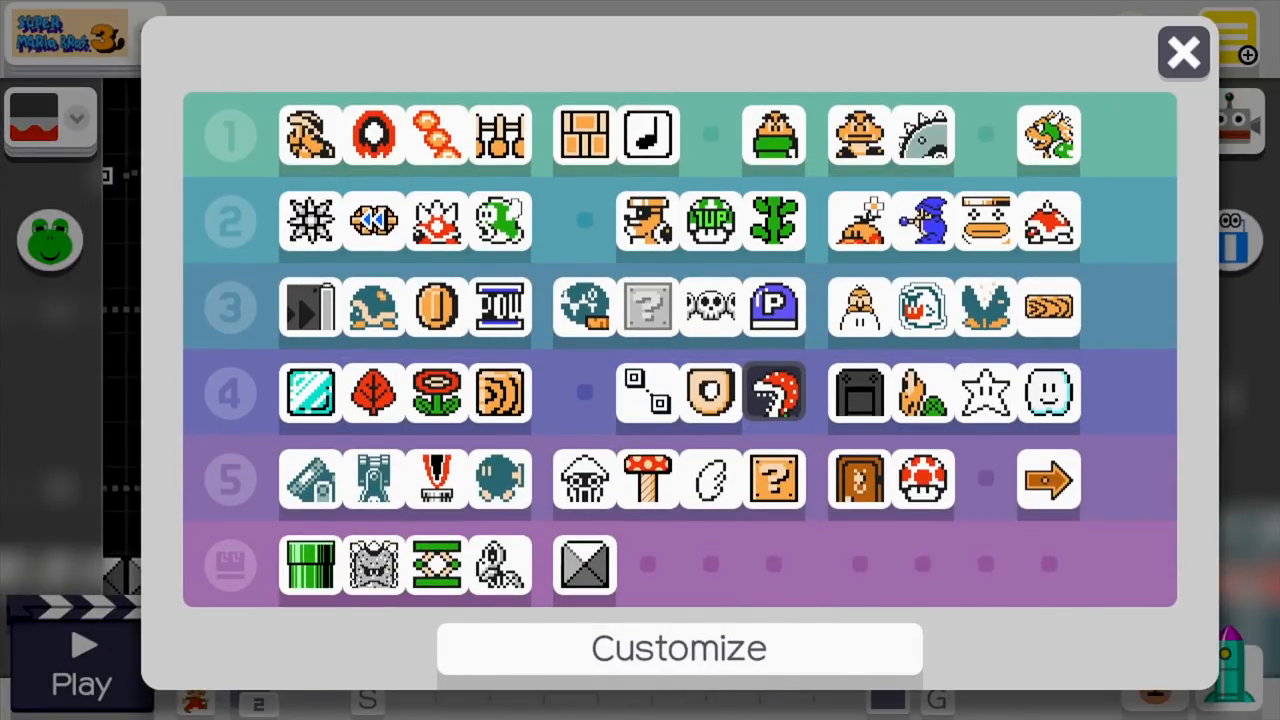
click(1184, 52)
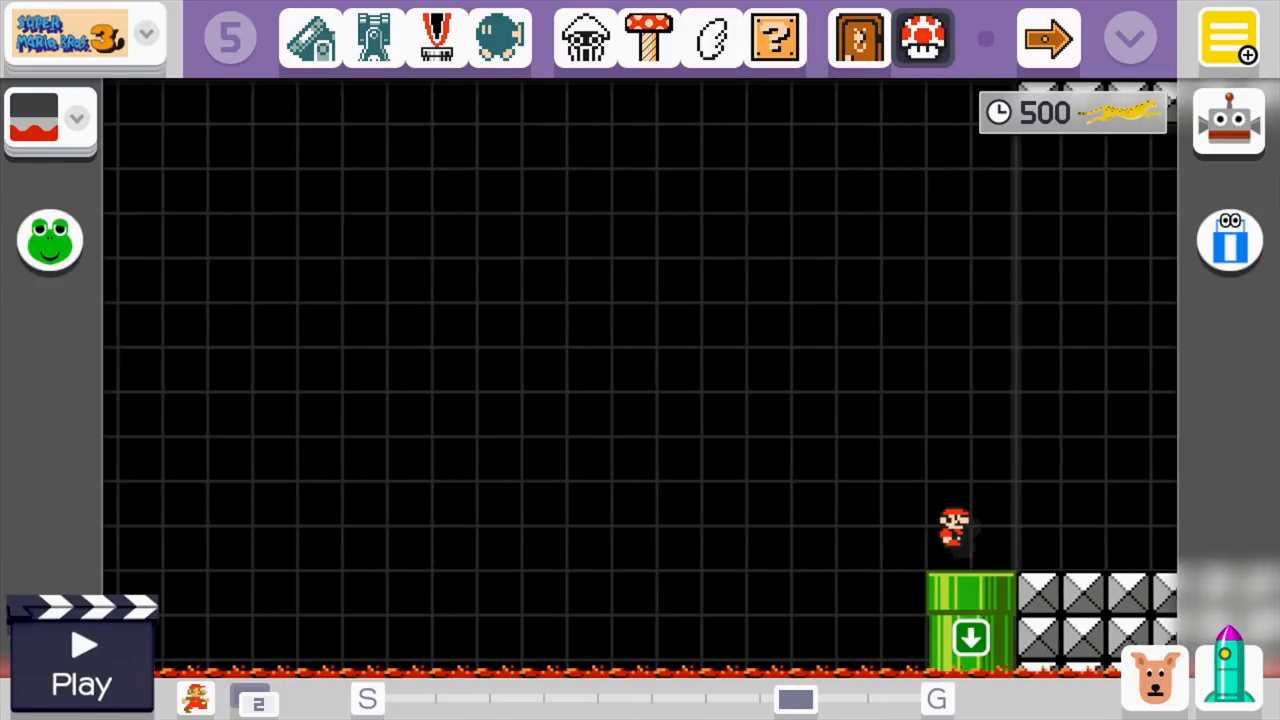
click(82, 650)
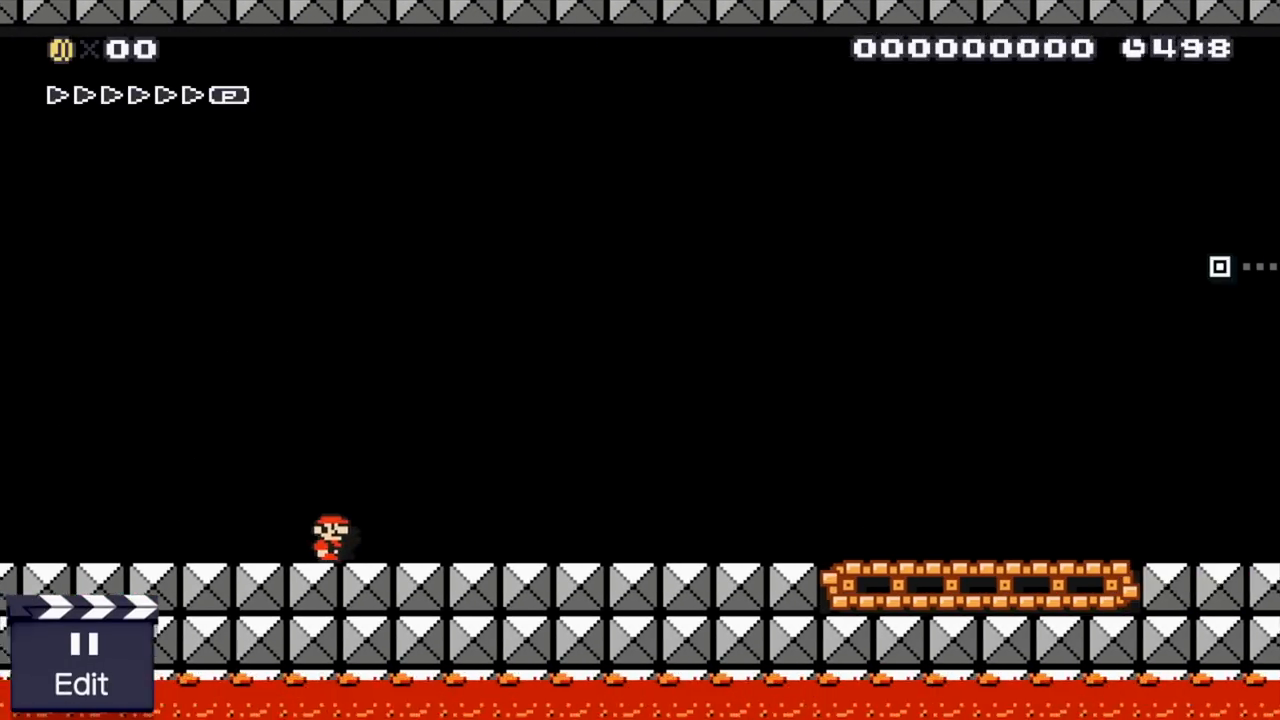
Scroll the view right through the Bill Blaster section during the test run
scroll(right, 3)
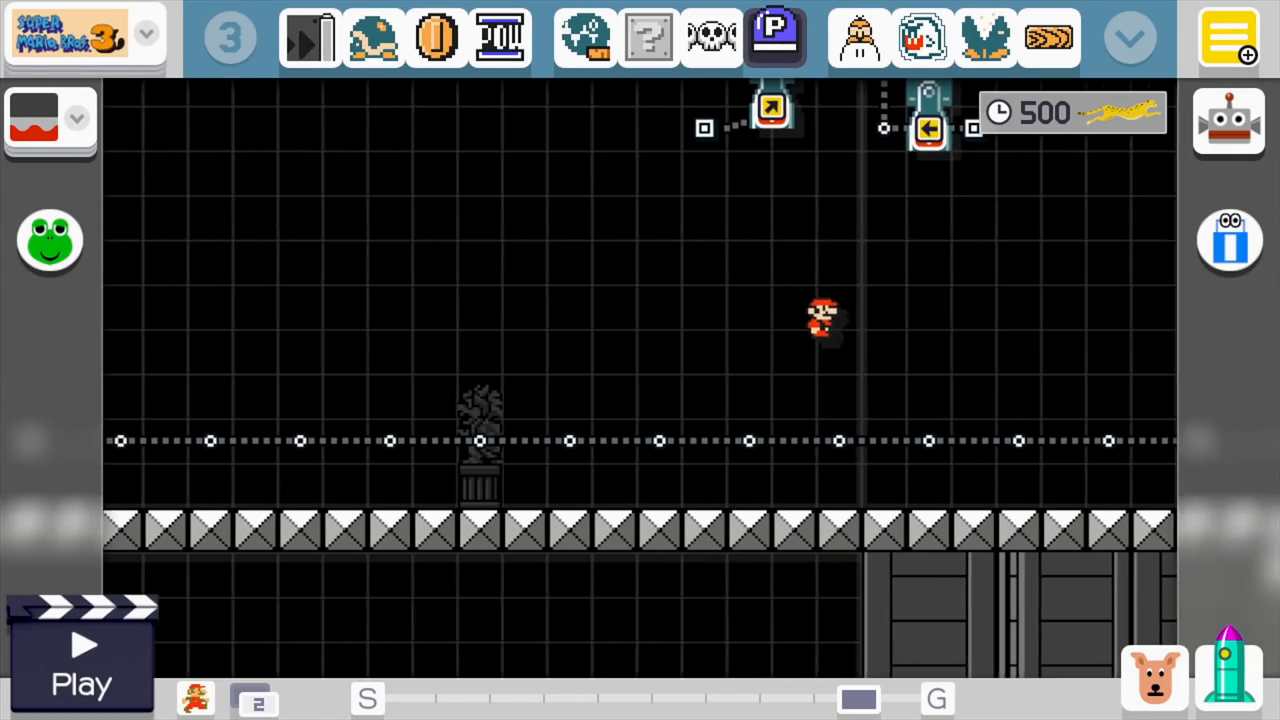
Pick a part from the full list before test-playing to the ending axe
click(776, 38)
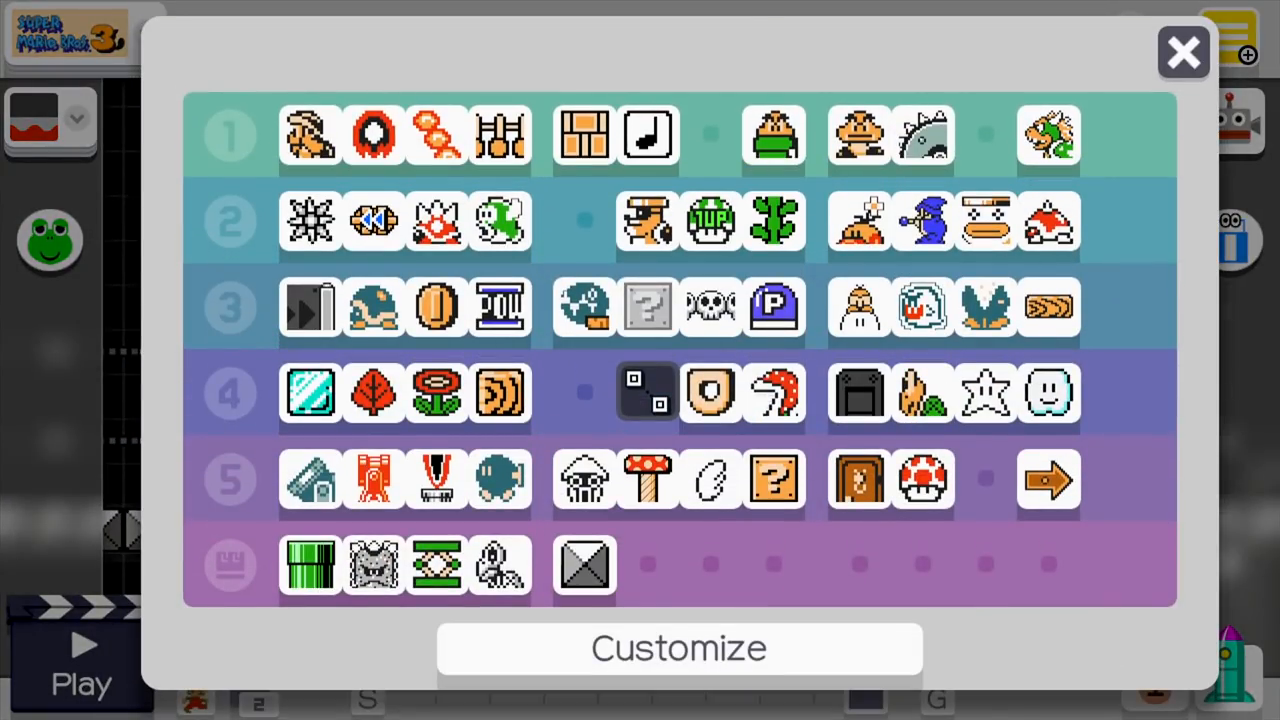
click(1184, 52)
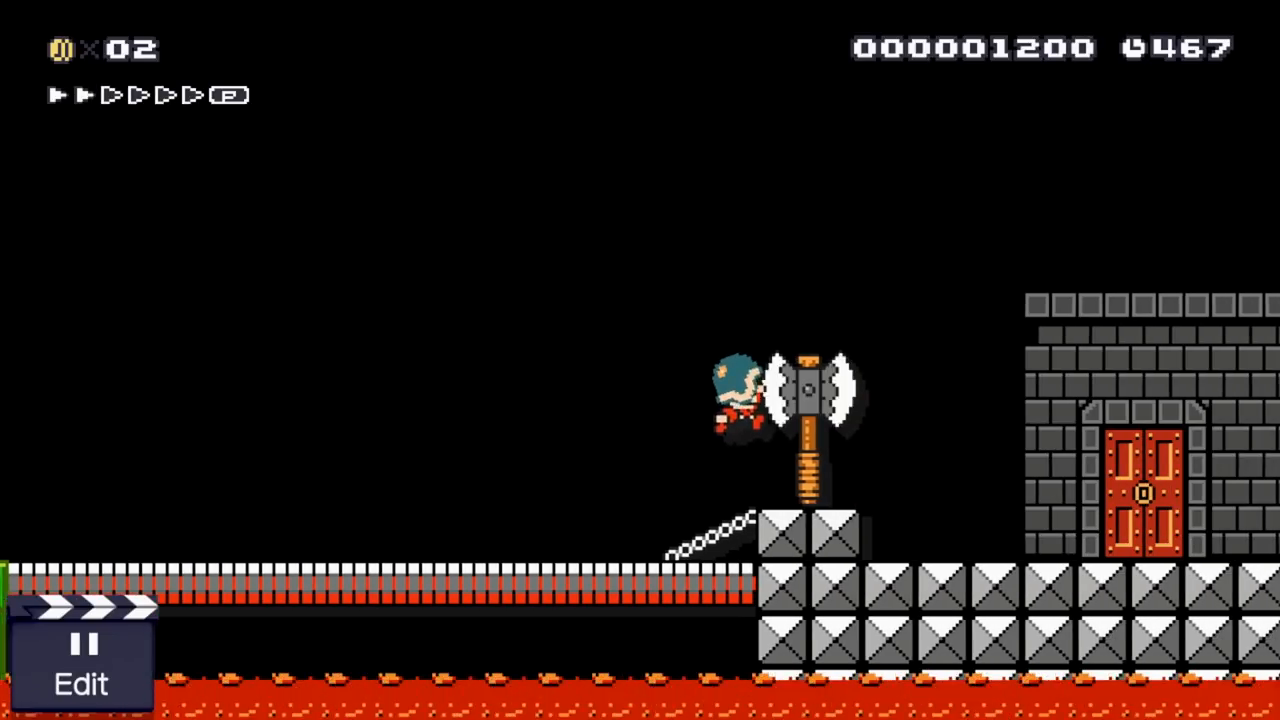
Stop the test run and browse parts until a leftward conveyor belt sits in the hard-block floor
click(82, 660)
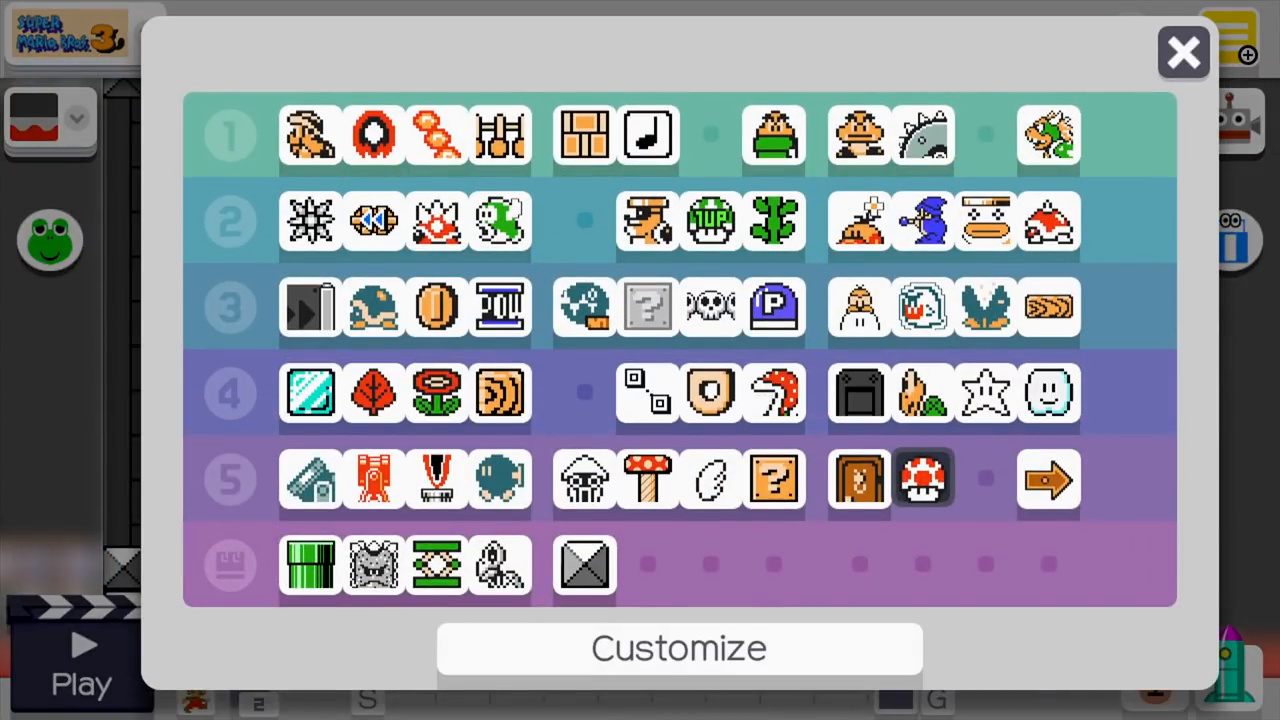
click(1184, 52)
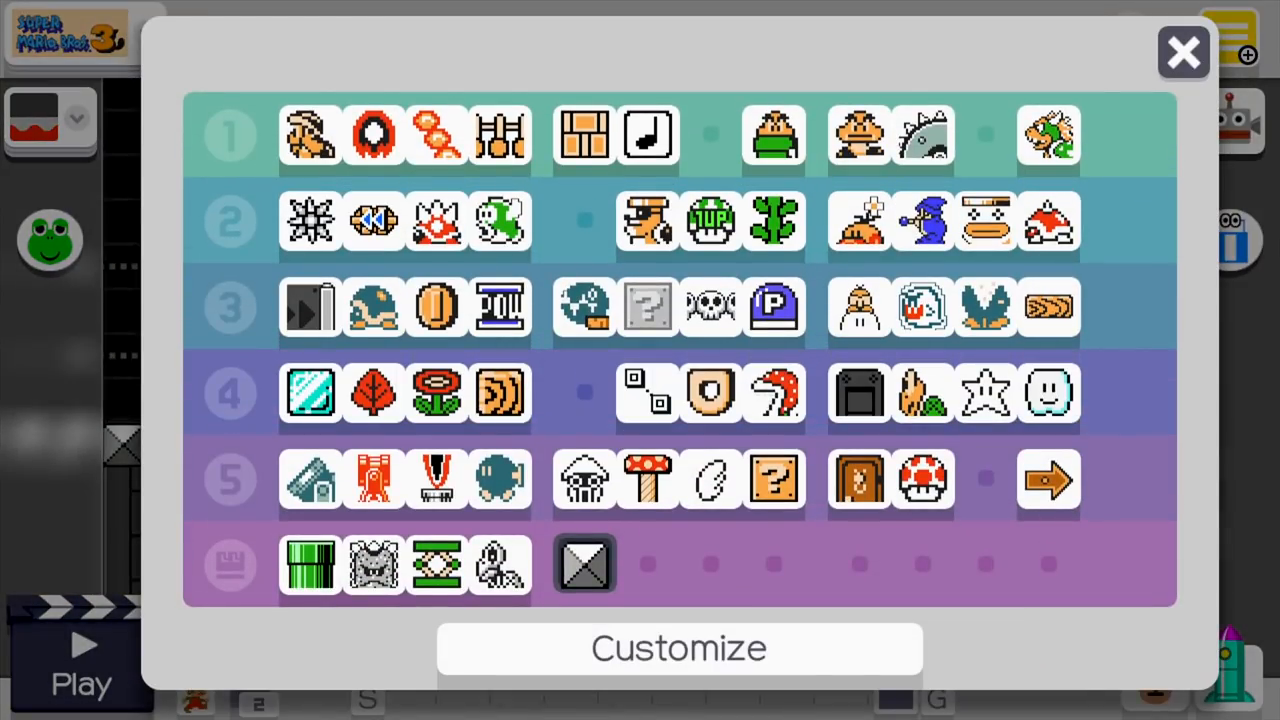
click(1184, 52)
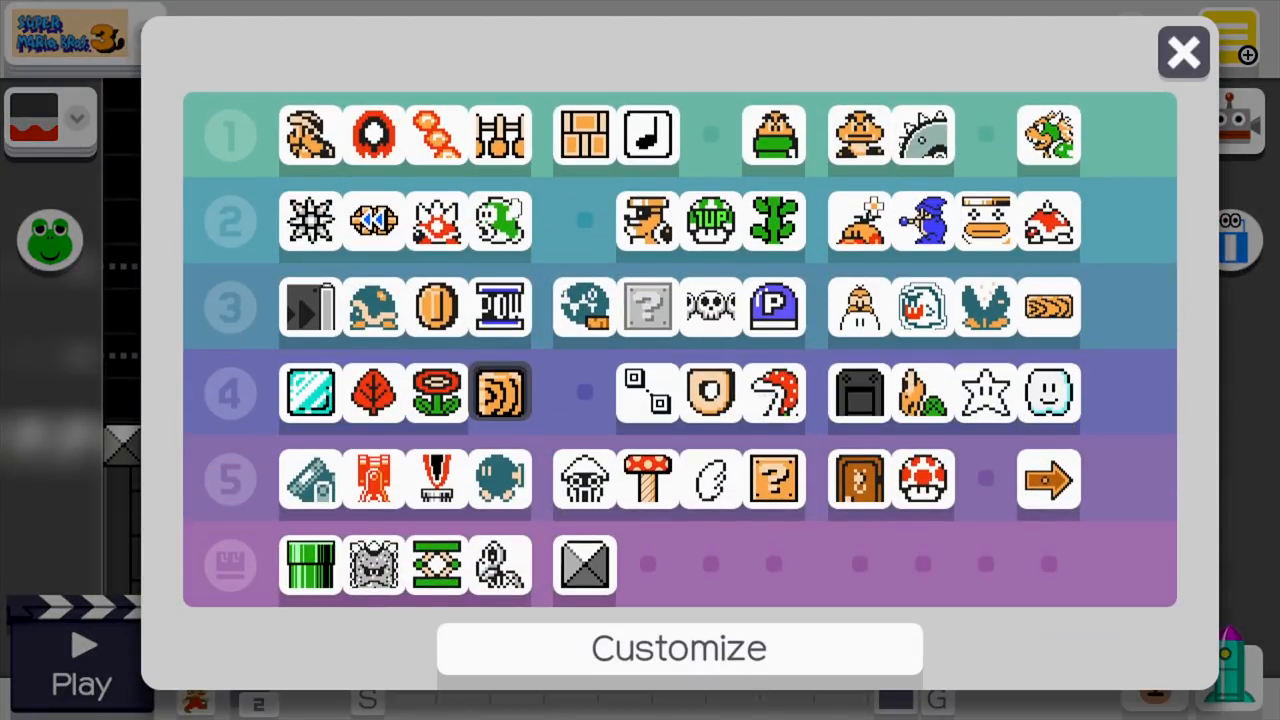
click(1184, 52)
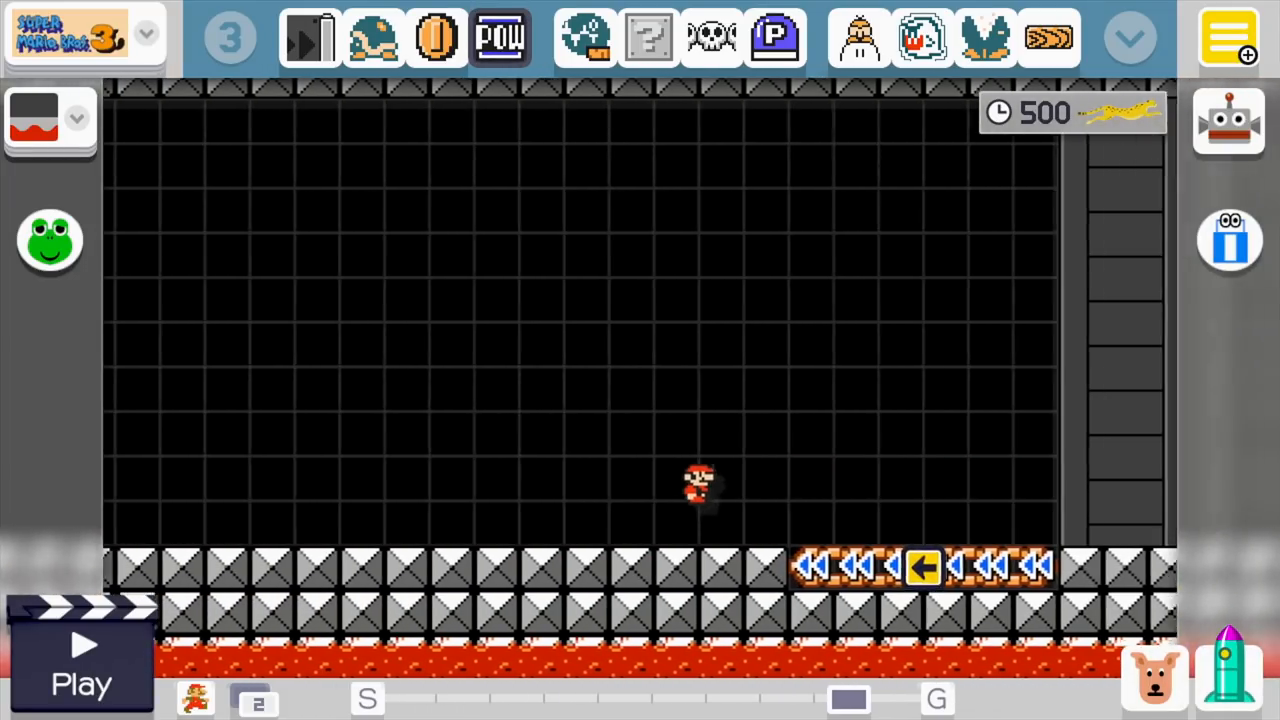
Place a brick block atop the one-way wall beside the lava pipe using the first parts set
click(80, 656)
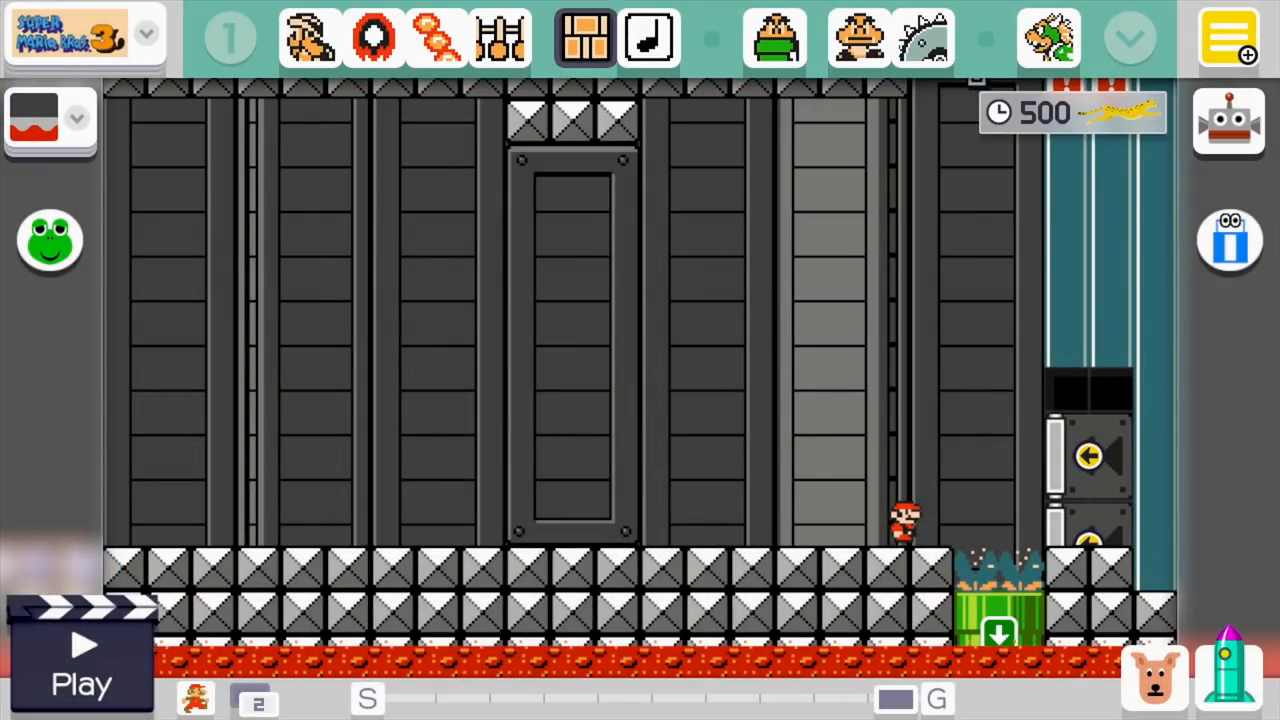
click(1090, 384)
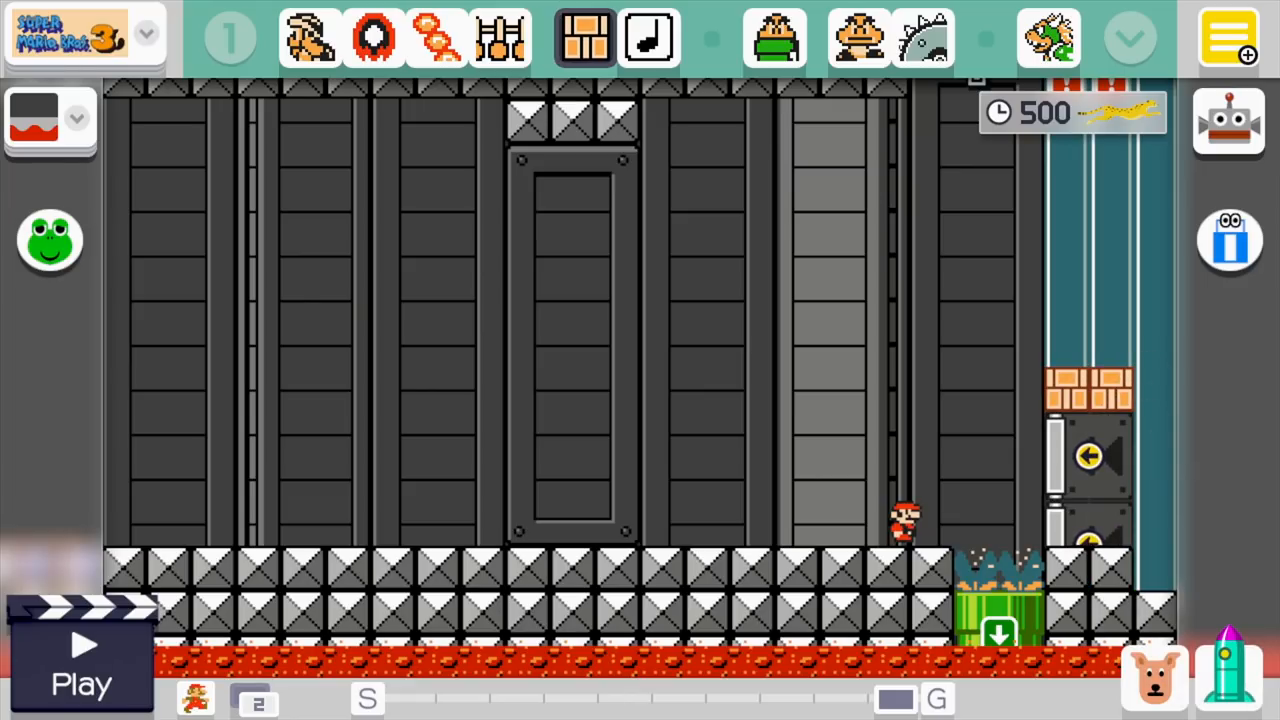